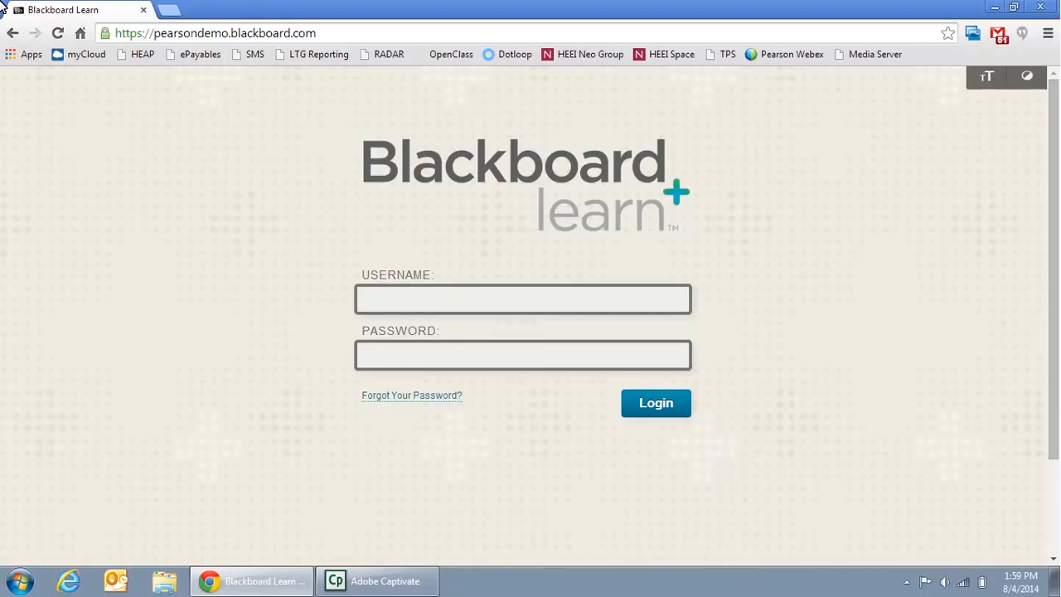
- Log in to Blackboard Learn as student 'stu3j' to reach the My Institution page
type("stu3jonathan.rizzi")
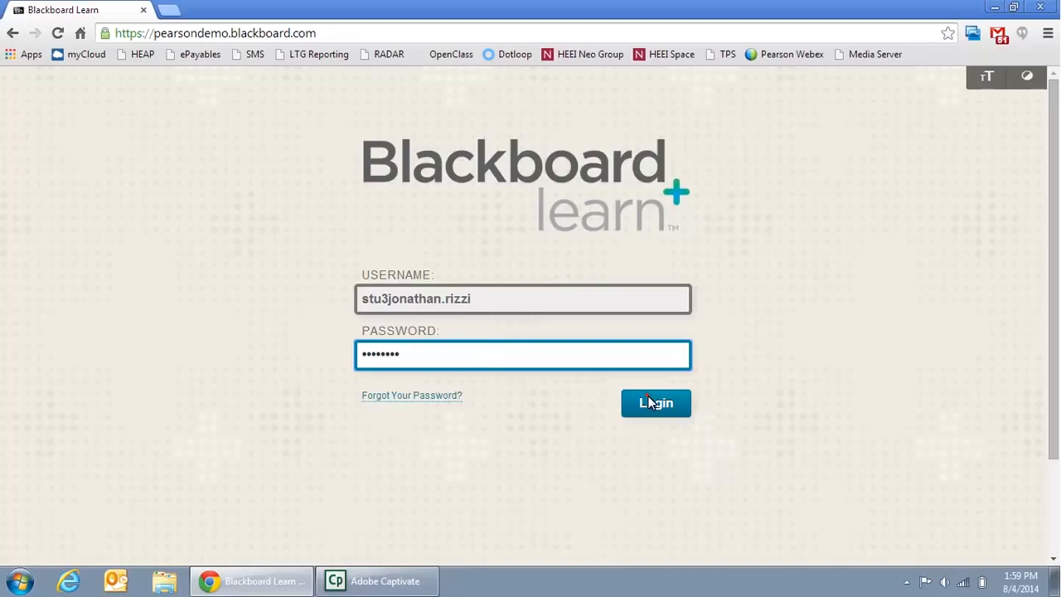
left_click(657, 403)
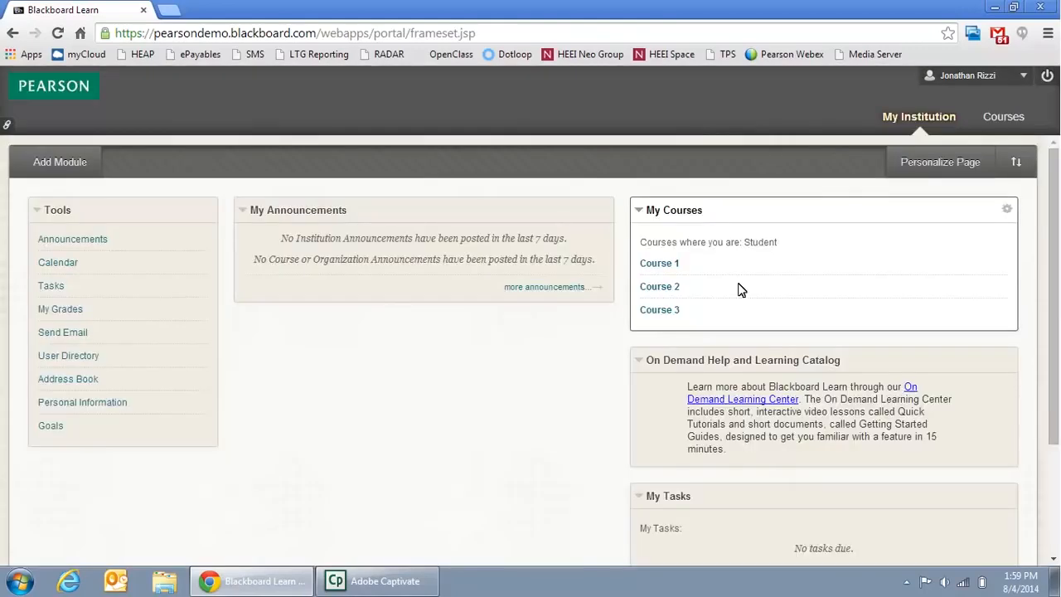
- Launch Course 2 from the Courses list, bringing up Pearson's privacy and license consent page
left_click(1004, 116)
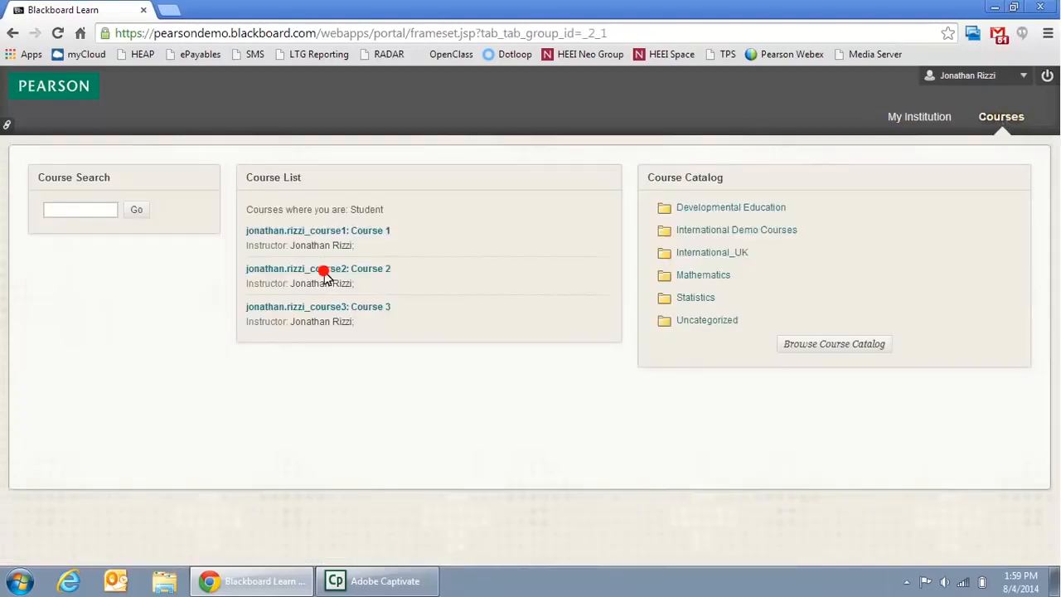
left_click(319, 269)
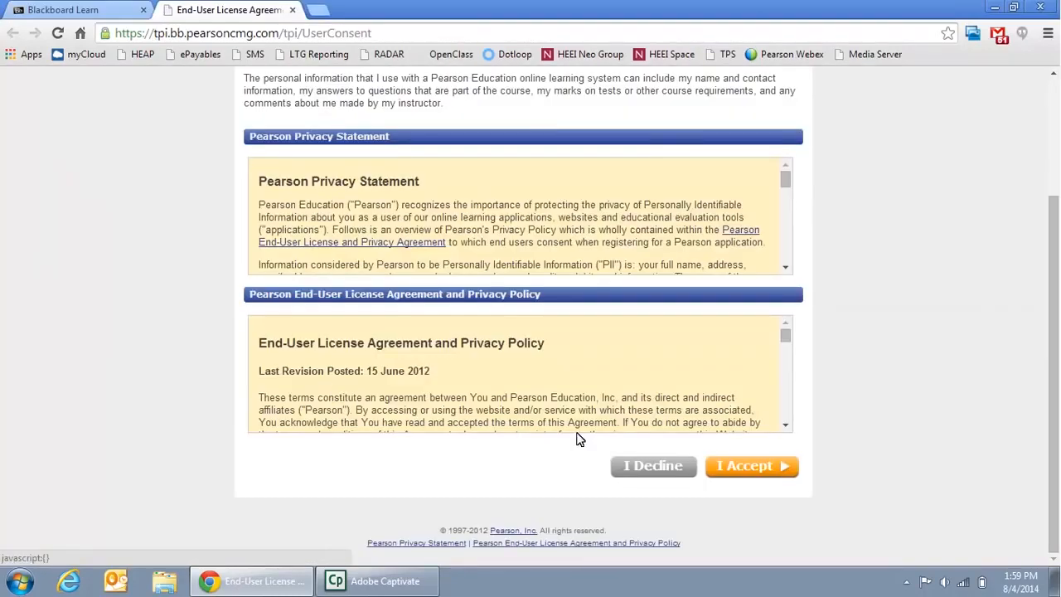
- Accept Pearson's agreement and fill in the existing account's username and password
left_click(753, 466)
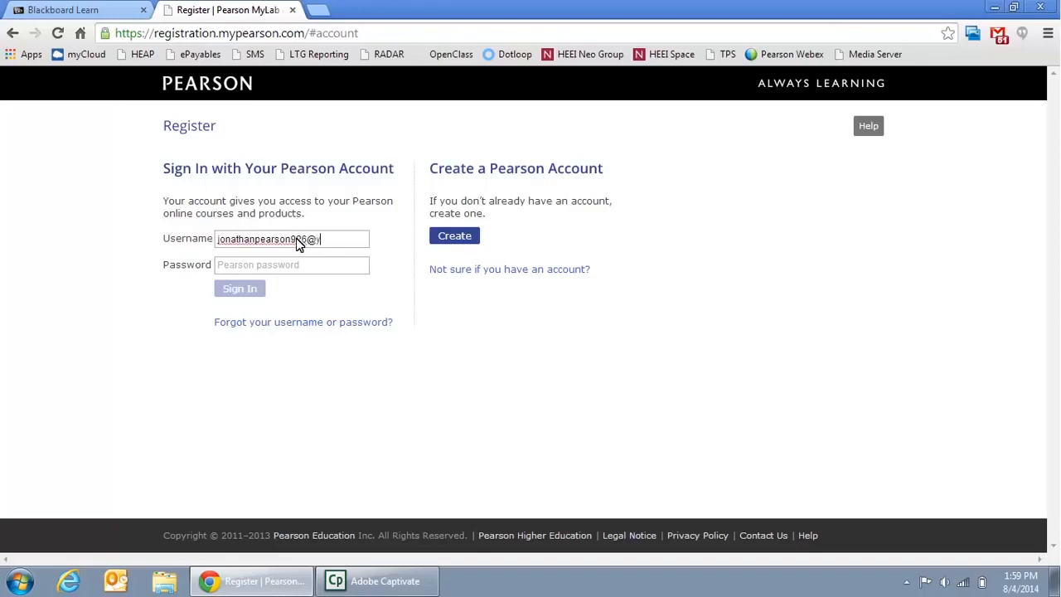
left_click(239, 288)
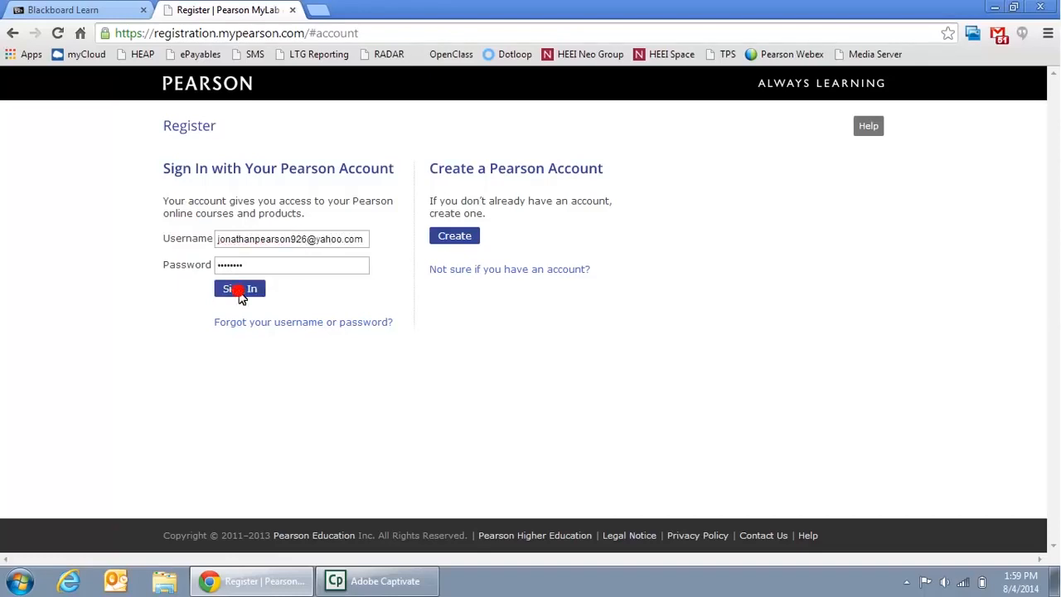
- Sign in to Pearson and choose the prepaid Access Code option, entering the code segments
left_click(239, 288)
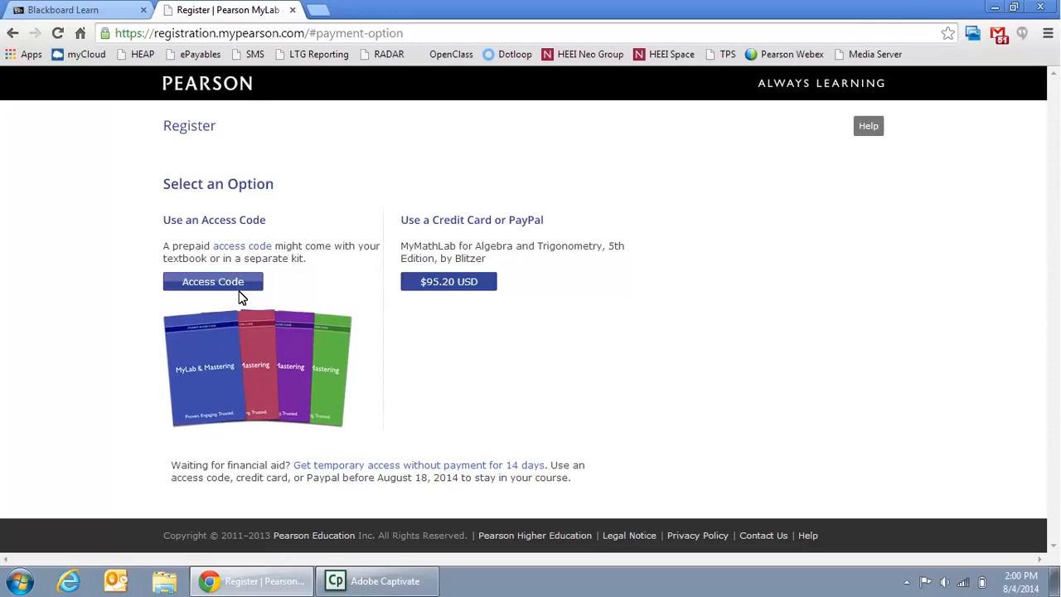
mouse_move(219, 285)
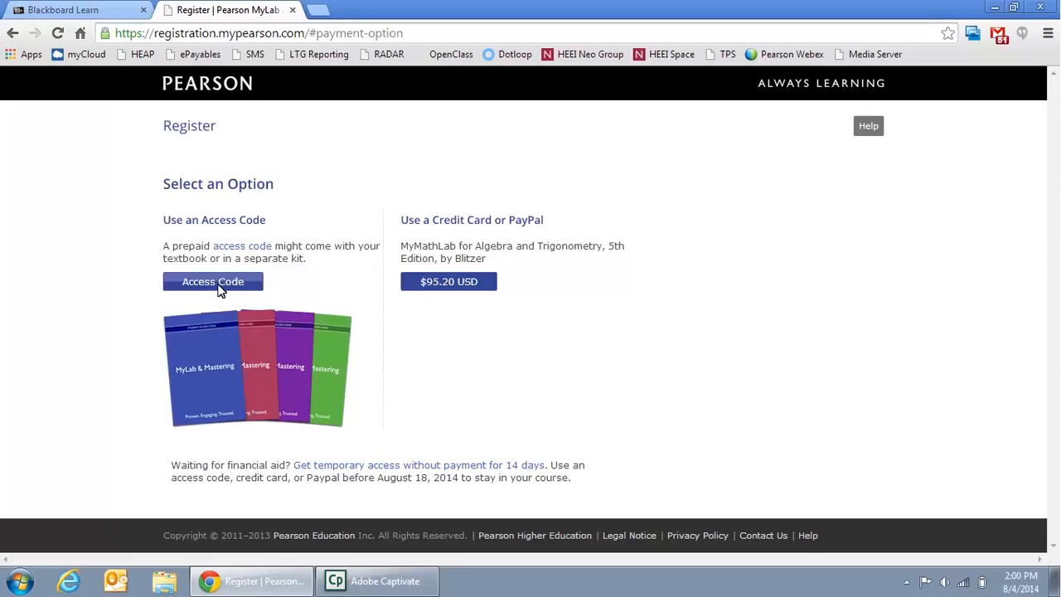
left_click(213, 282)
type("P")
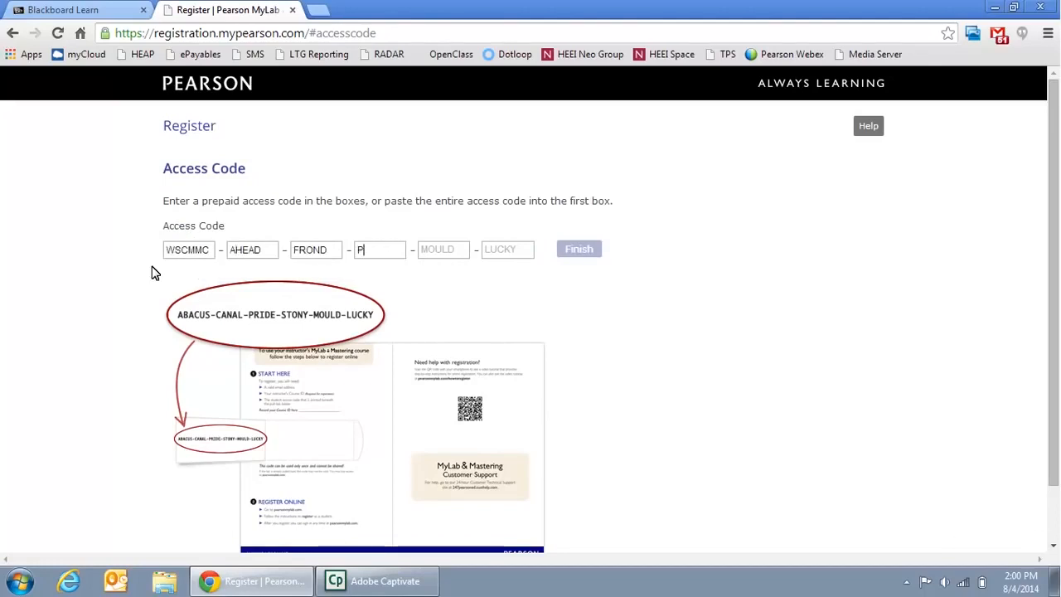
- Finish registration with the access code and go to the MyMathLab course home page
left_click(577, 249)
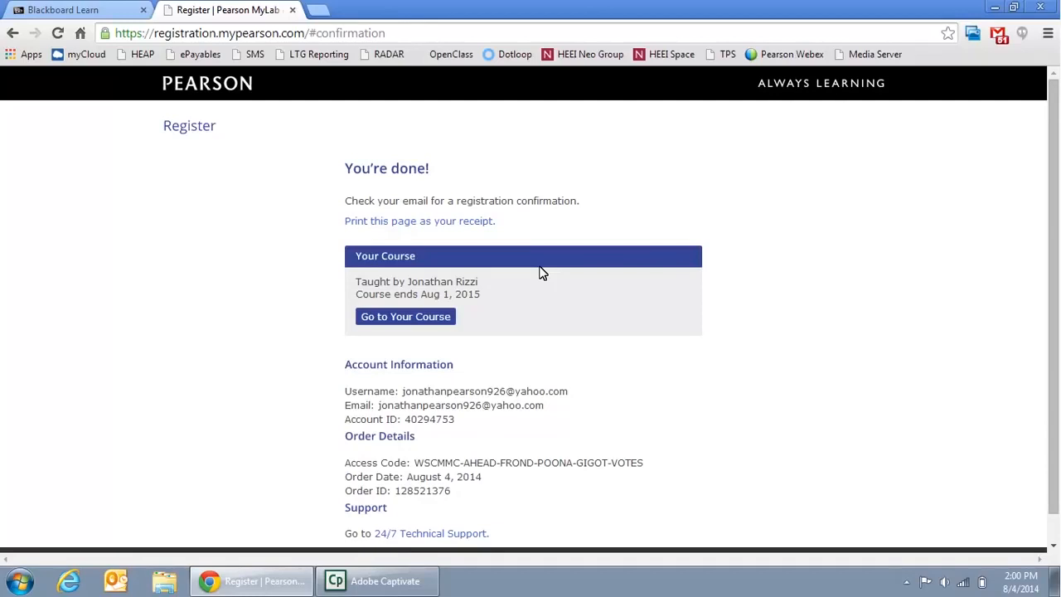
mouse_move(466, 302)
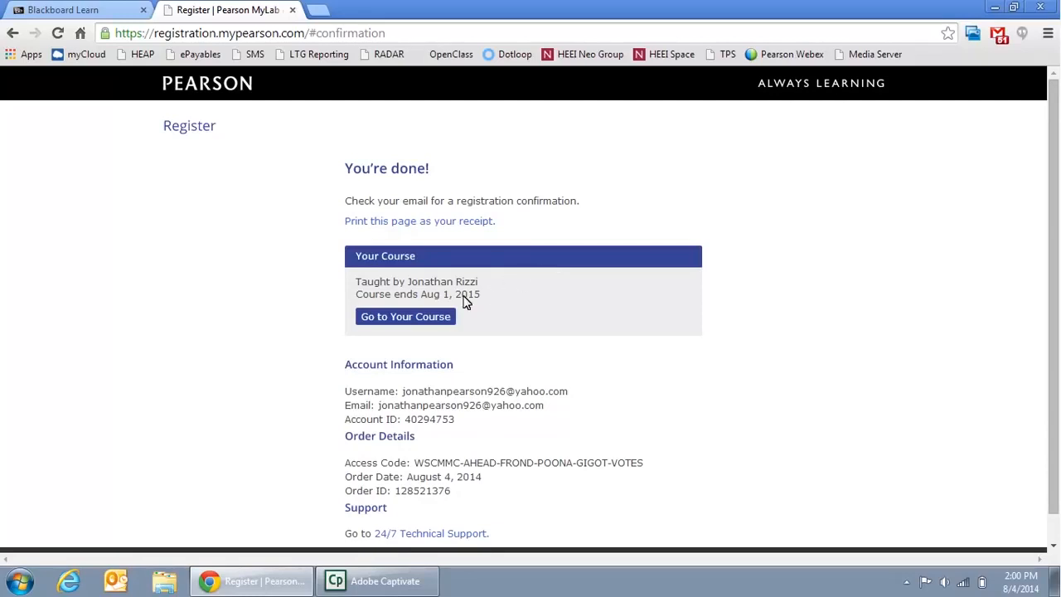
left_click(405, 317)
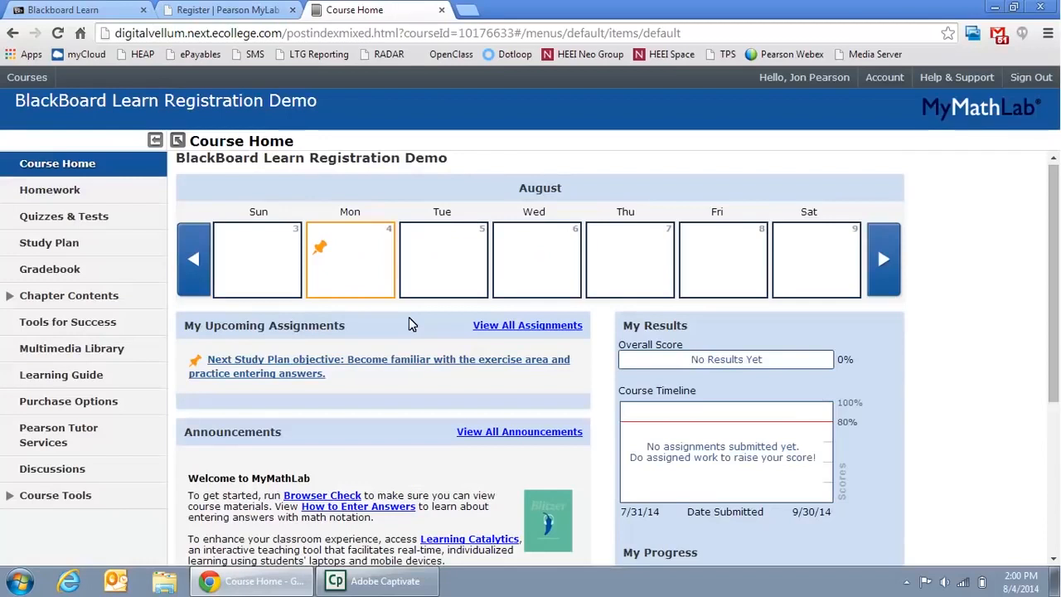